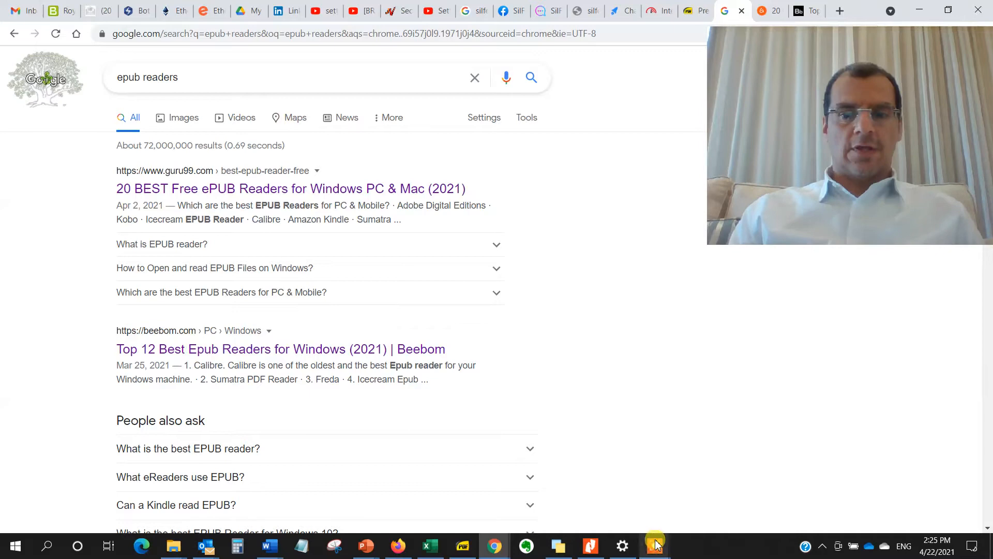
Scroll the guru99 ePUB readers article past Adobe Digital Editions, Kobo, Icecream, Calibre and Kindle to Freda.
left_click(655, 545)
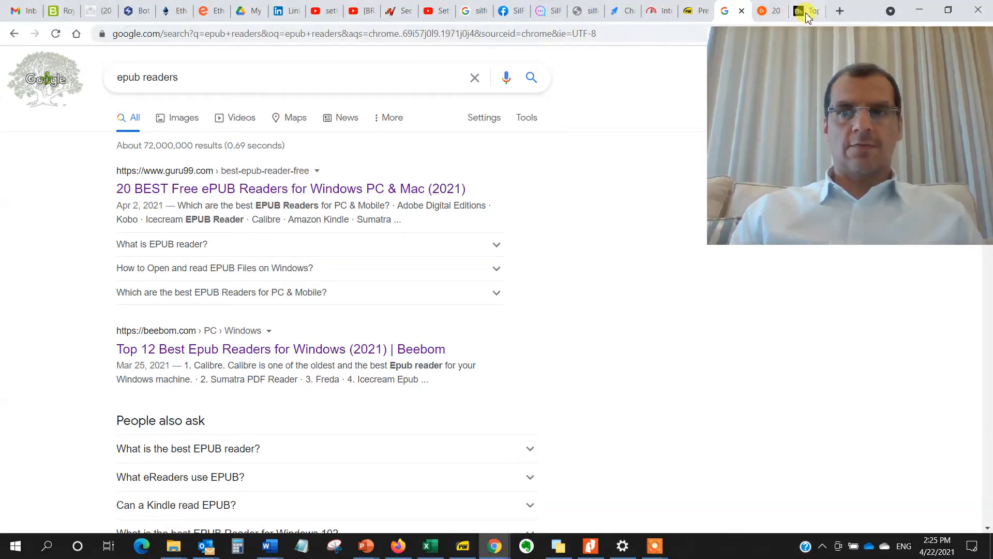
left_click(290, 188)
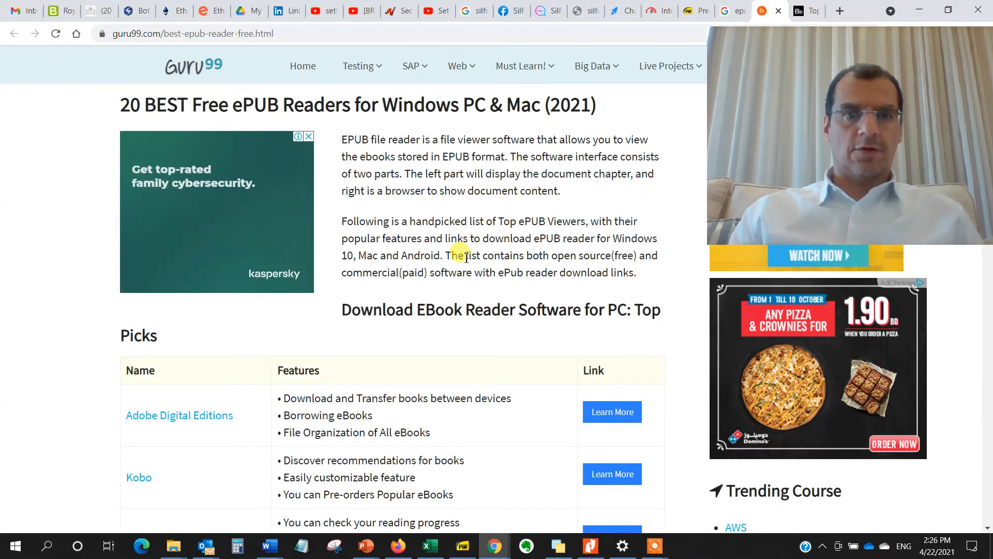
scroll("down", 3)
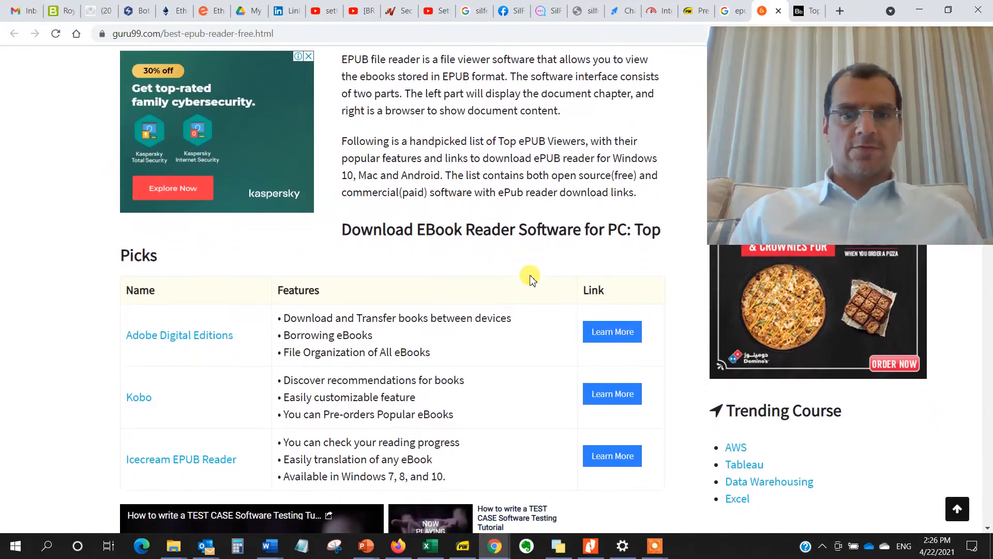
scroll("down", 3)
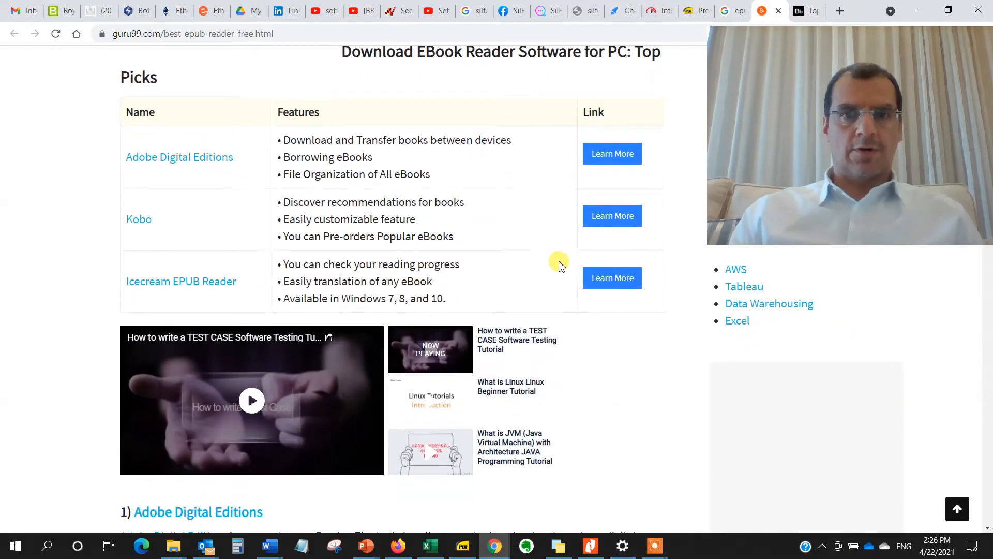
scroll("down", 3)
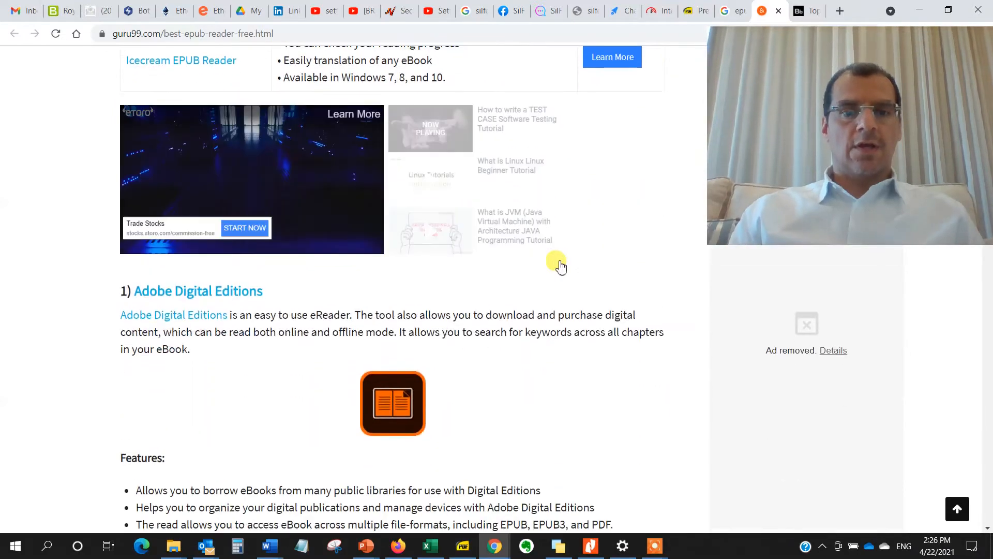
scroll("down", 3)
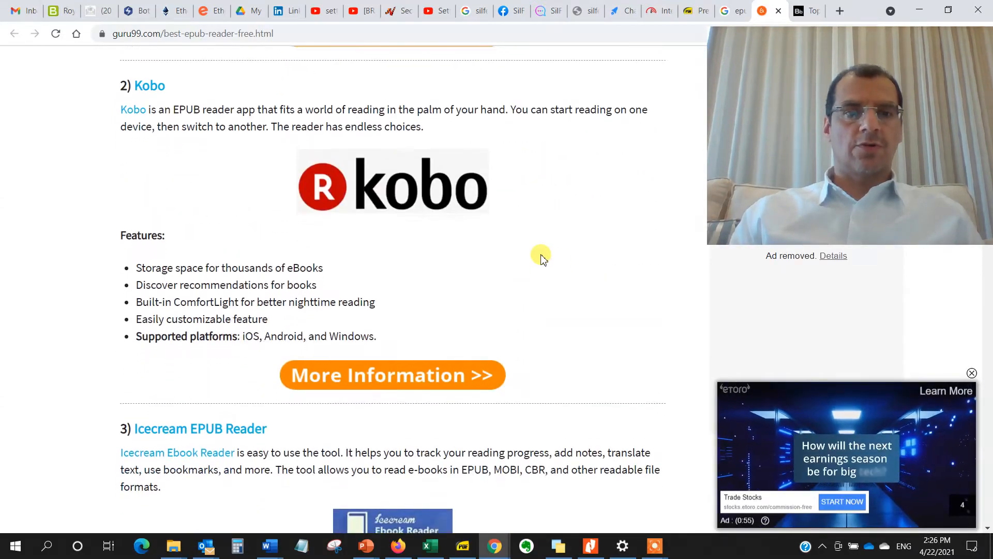
scroll("down", 3)
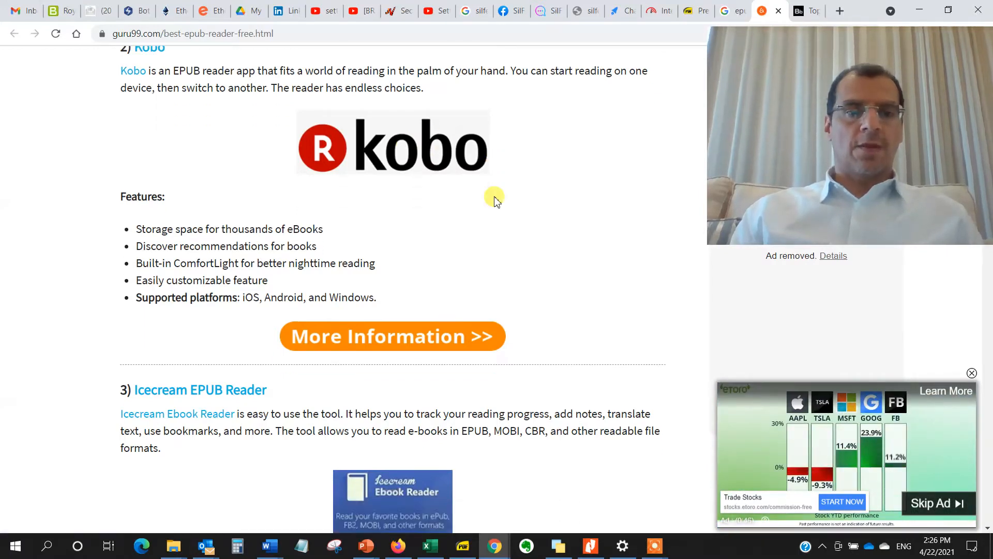
scroll("down", 3)
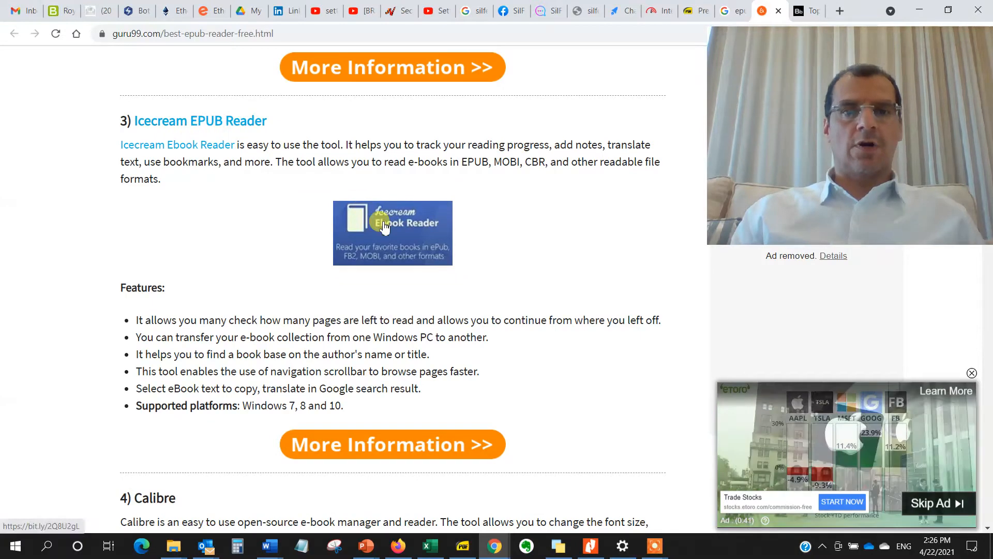
scroll("down", 3)
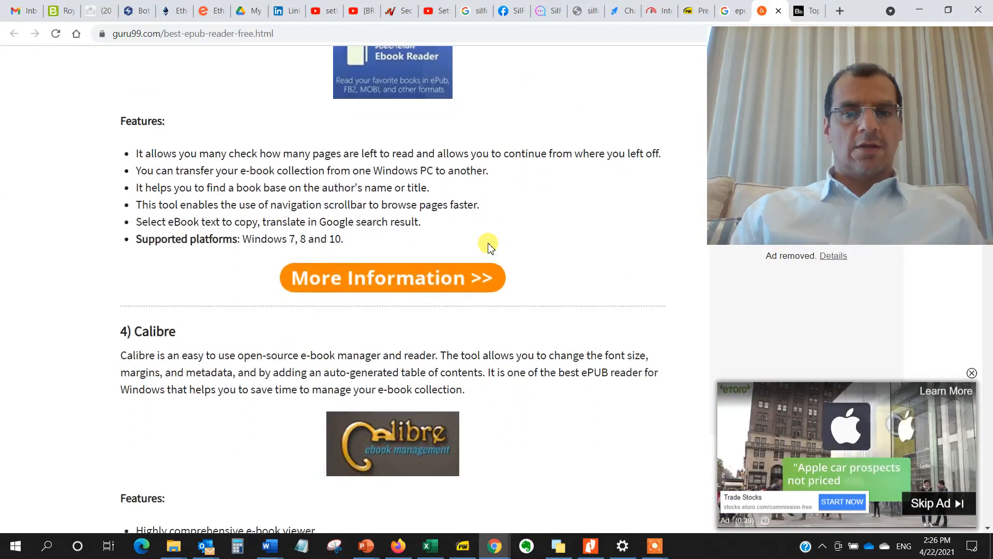
scroll("down", 3)
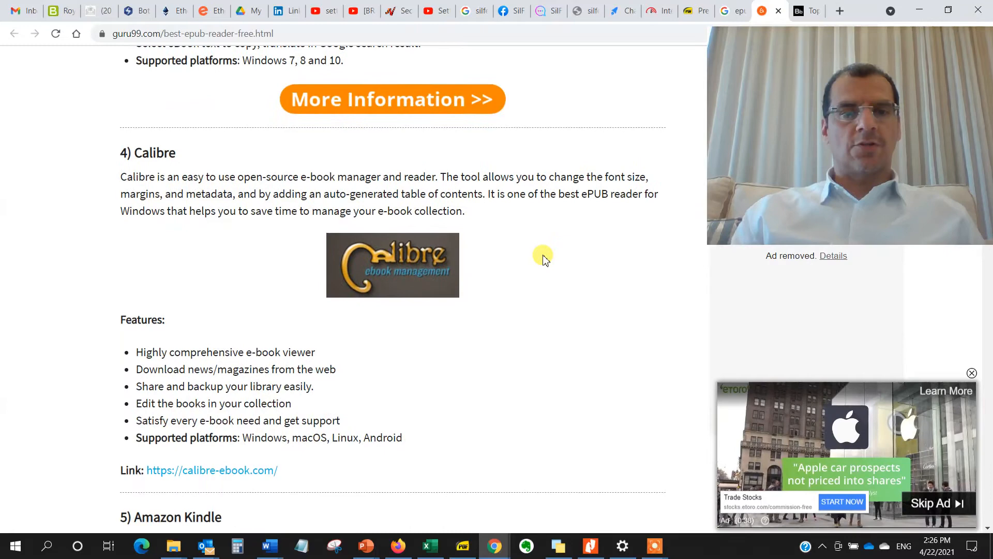
scroll("down", 3)
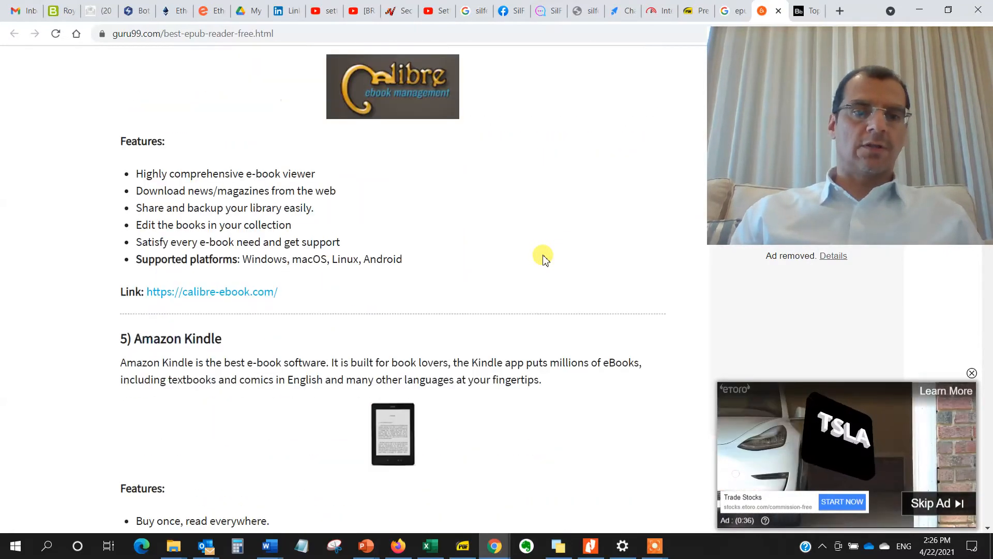
scroll("down", 3)
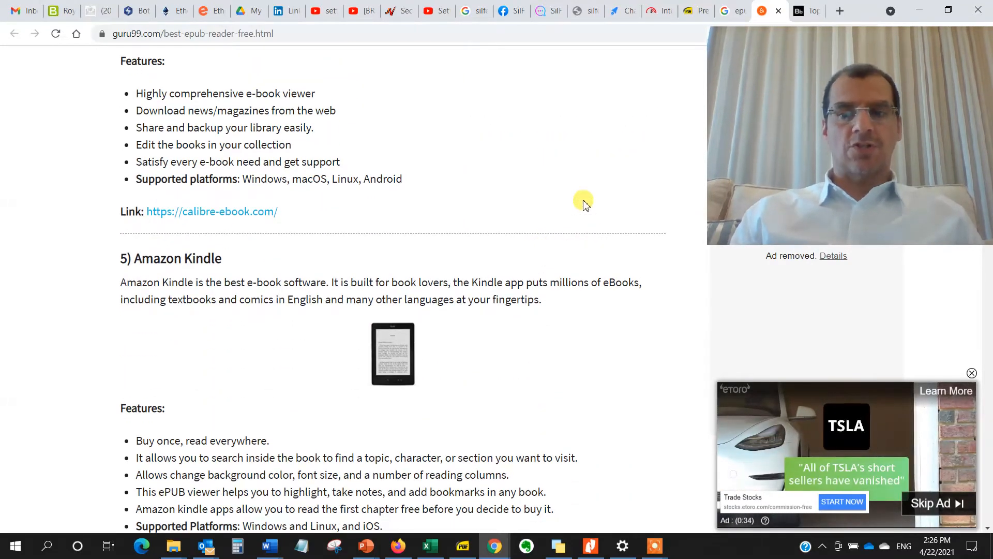
mouse_move(540, 209)
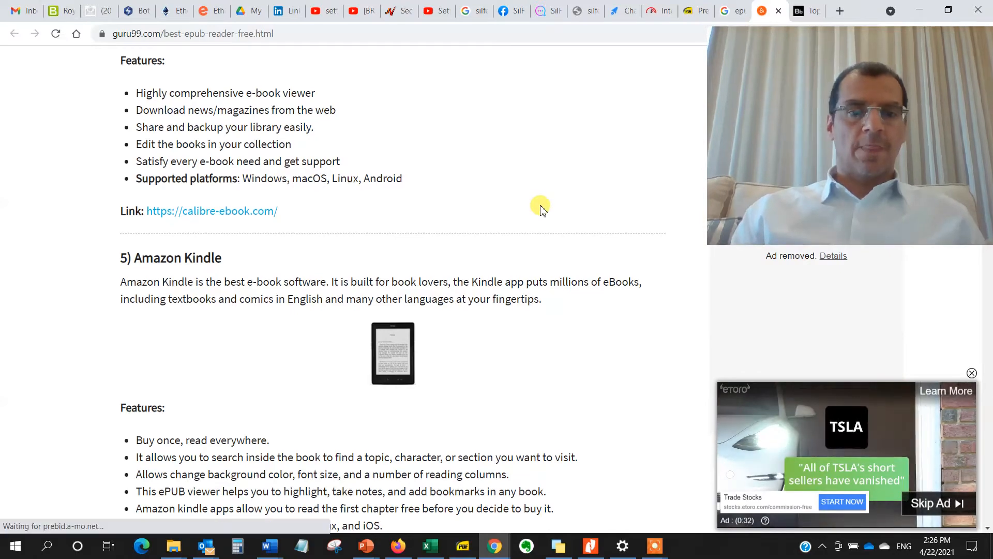
scroll("down", 3)
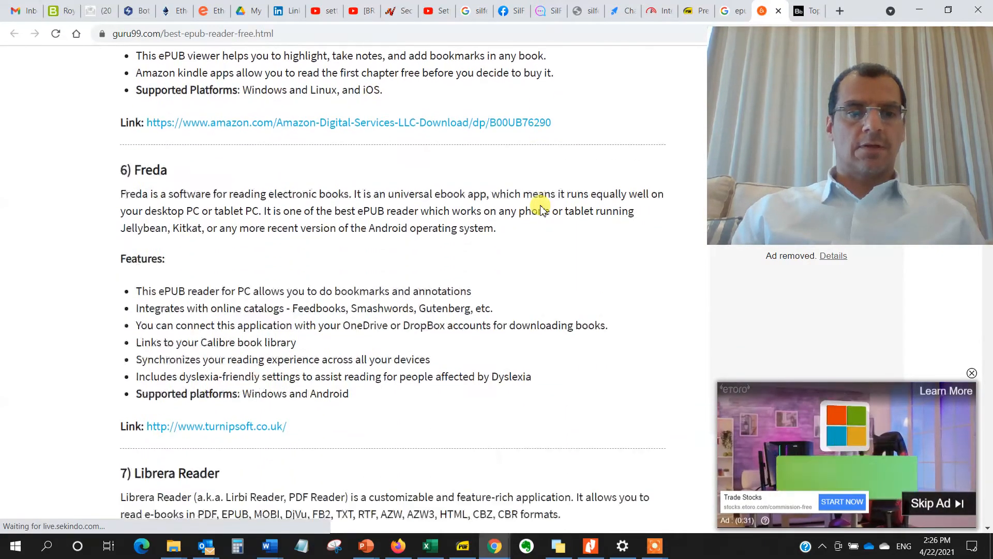
scroll("down", 3)
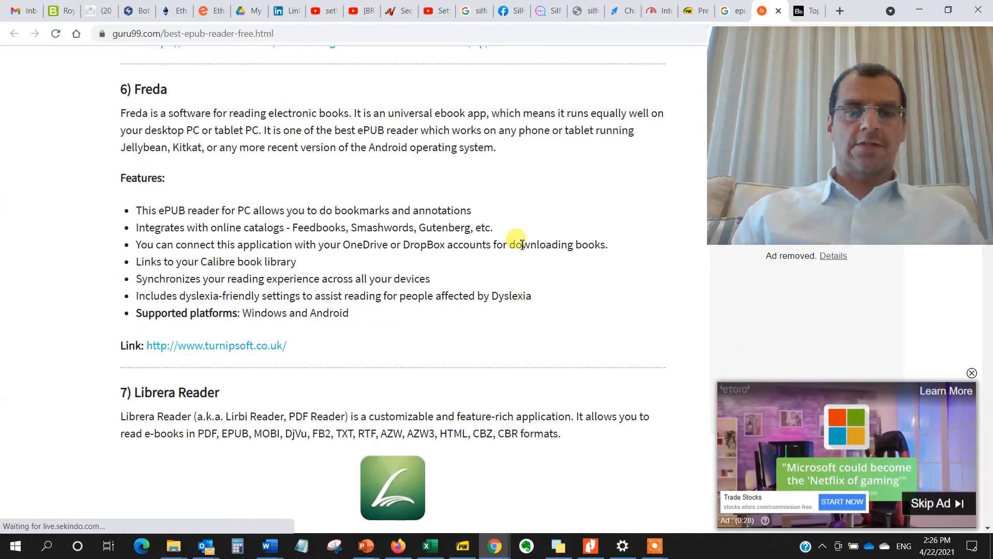
scroll("down", 3)
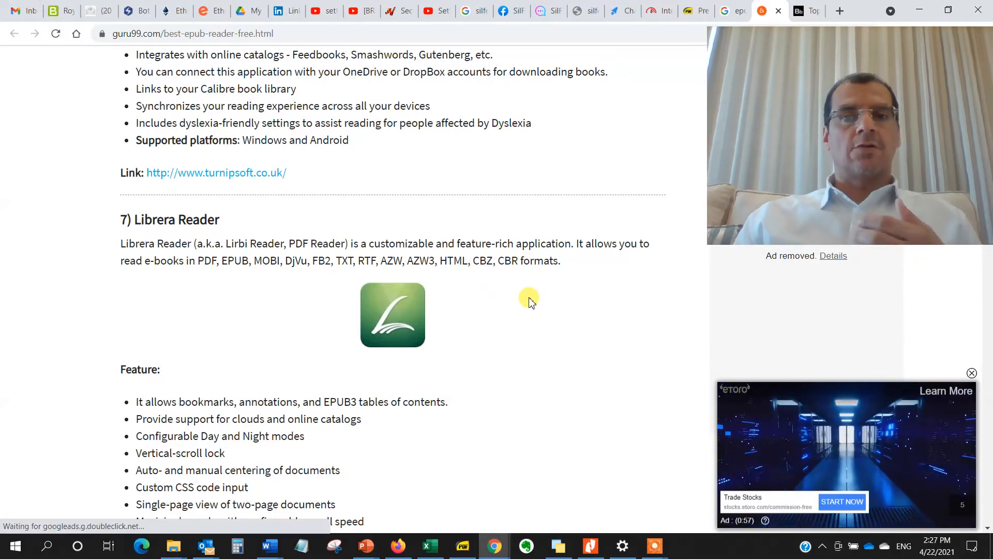
mouse_move(514, 276)
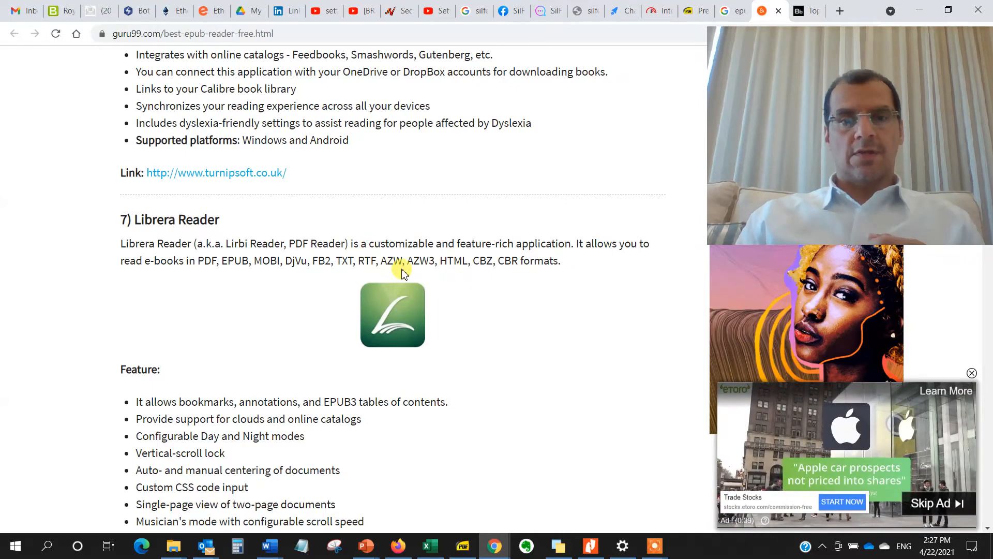
mouse_move(435, 288)
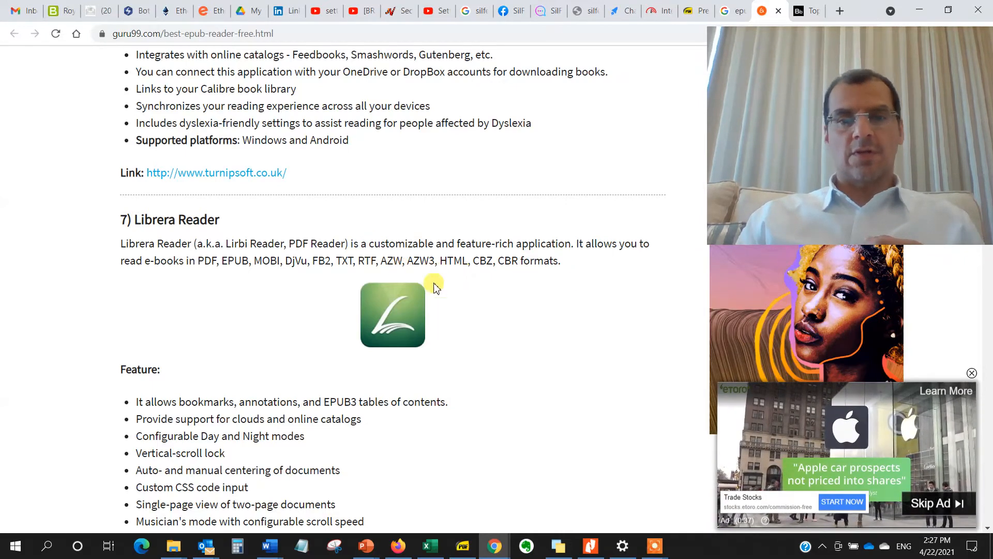
scroll("down", 3)
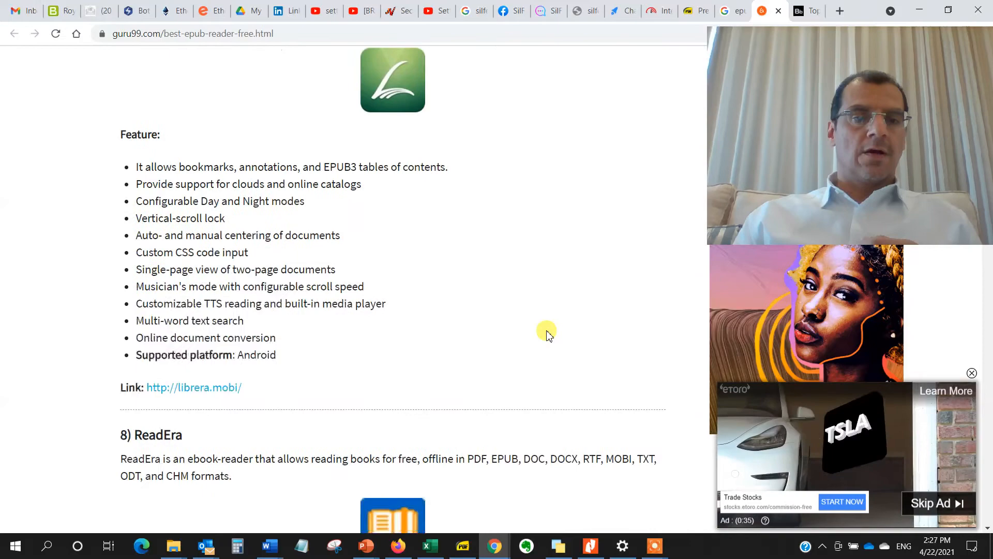
scroll("down", 3)
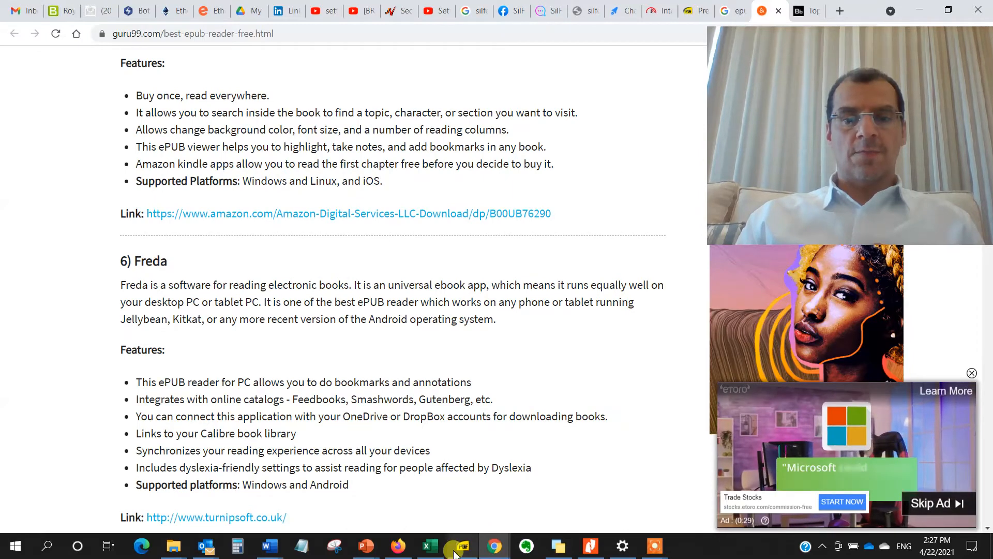
Bring Sumatra PDF to the front from the taskbar and open its hamburger menu.
left_click(461, 546)
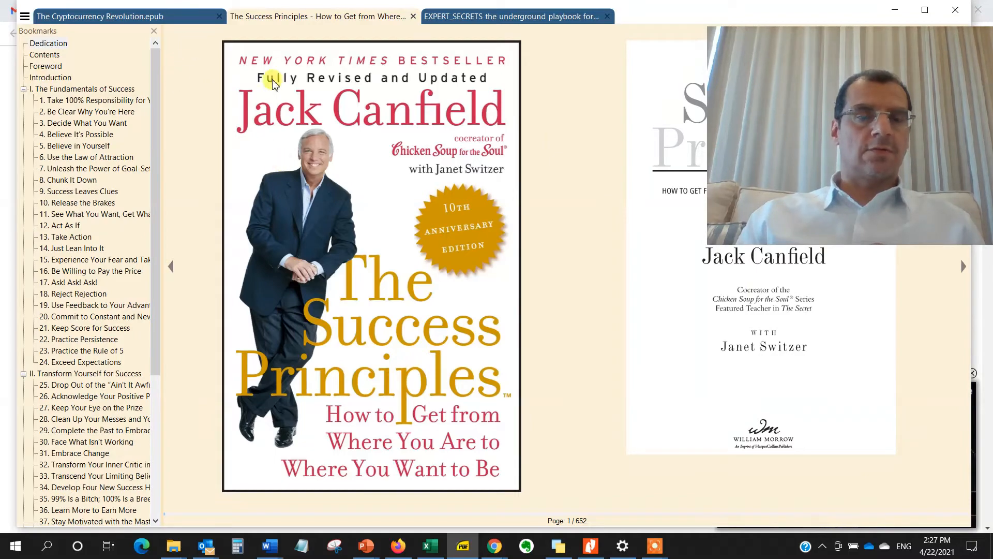
left_click(513, 16)
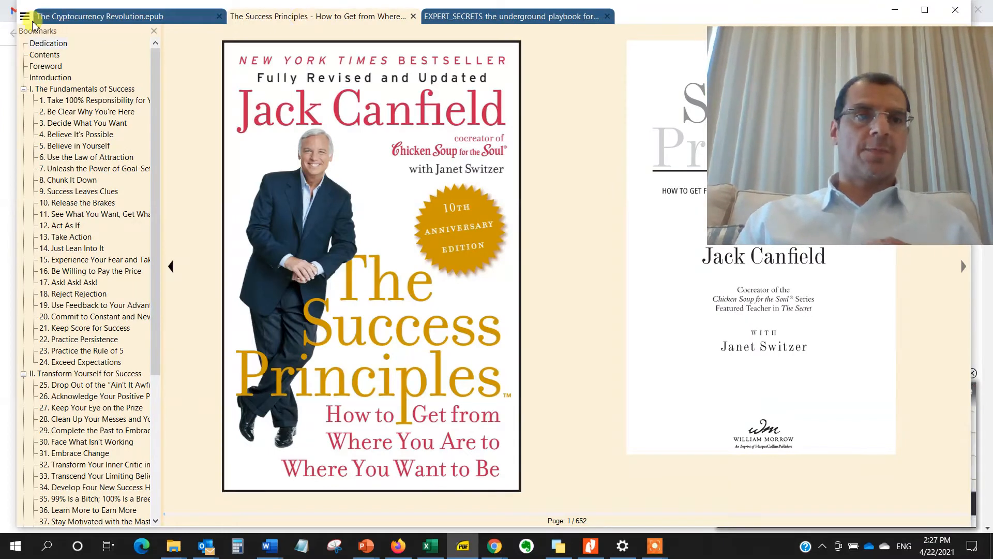
Browse the Open dialog into BOOKS_My Books, widen the Name column, then close it.
left_click(24, 17)
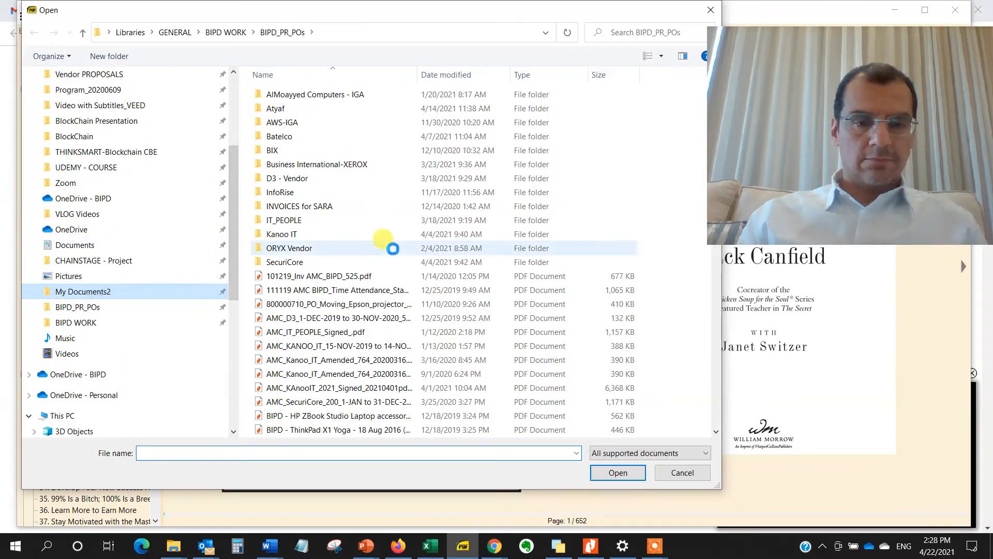
left_click(85, 291)
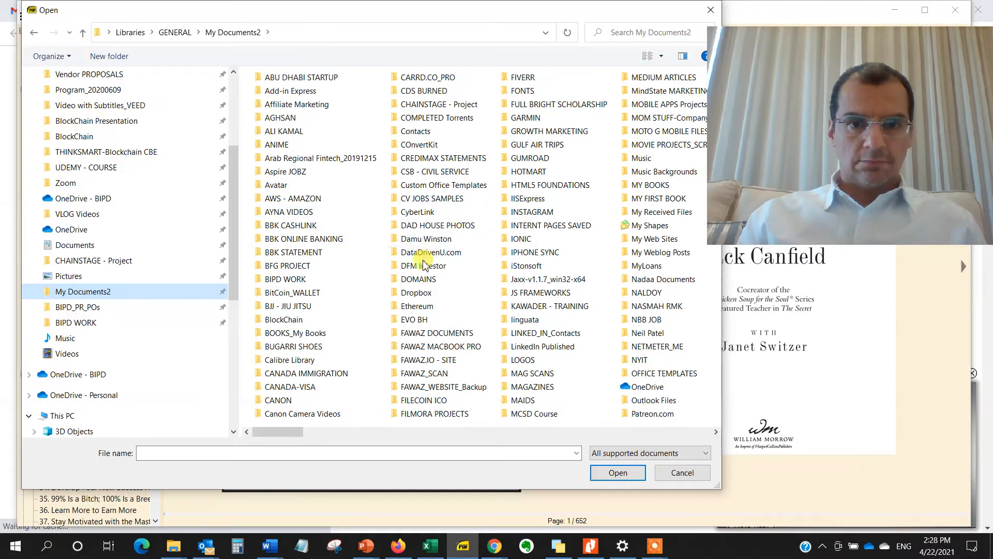
left_click(294, 332)
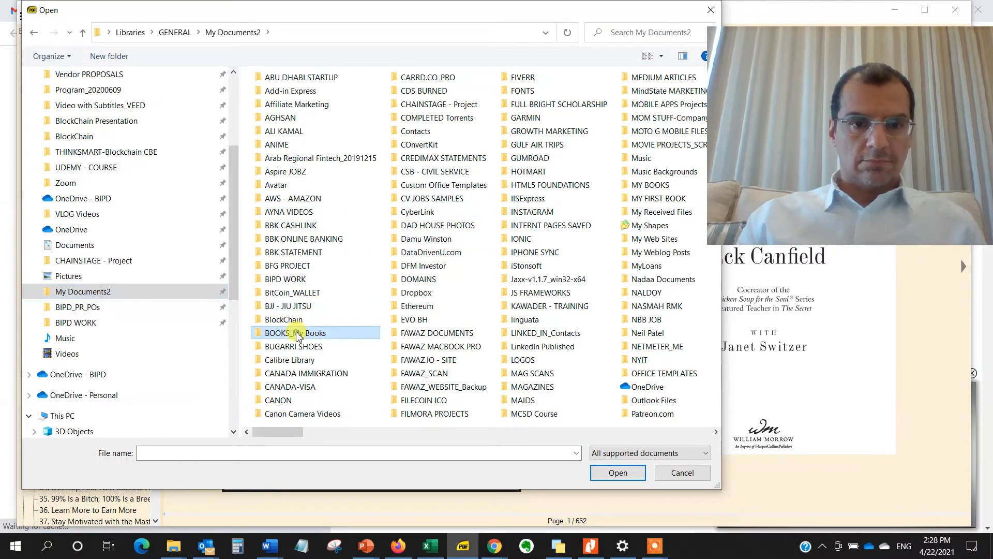
double_click(301, 333)
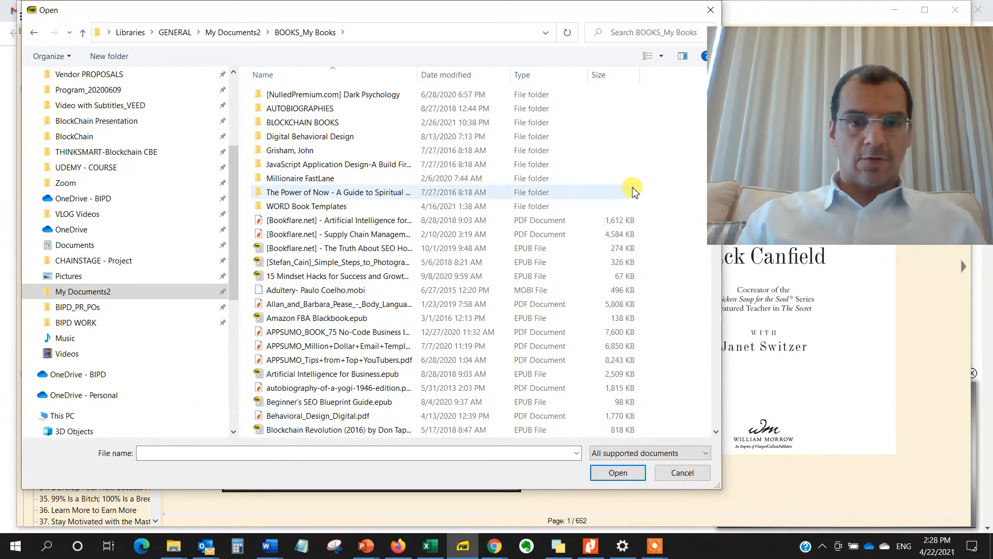
left_click(310, 136)
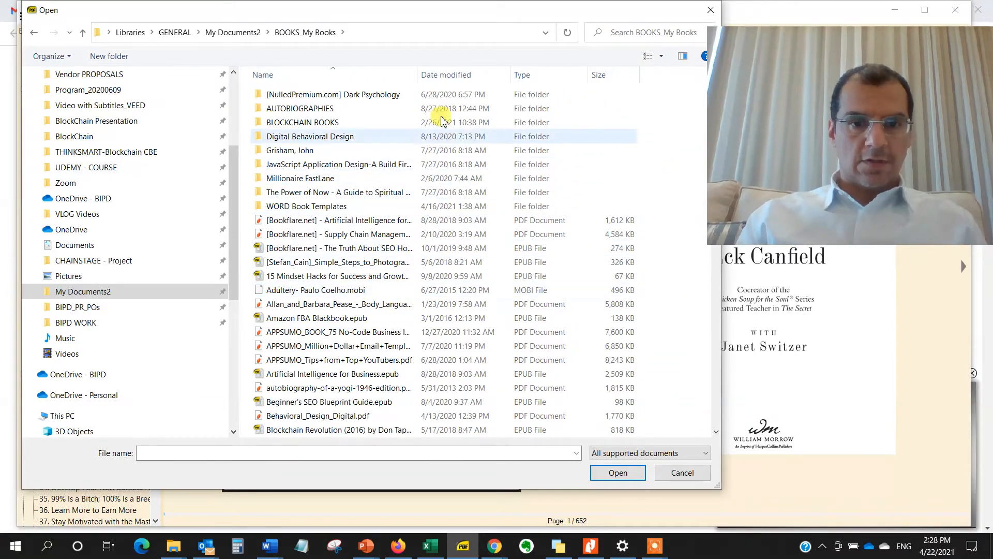
left_click_drag(417, 82, 548, 83)
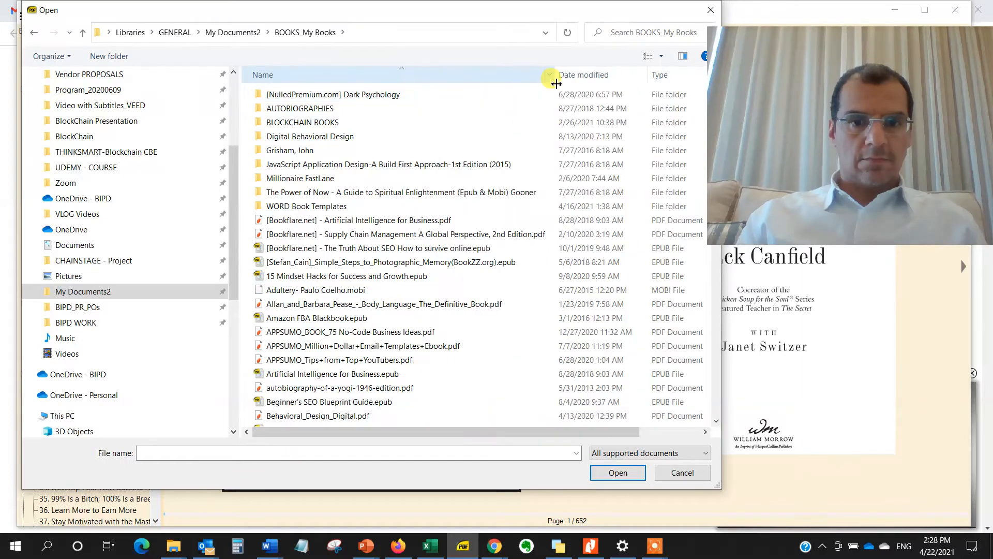
left_click(391, 262)
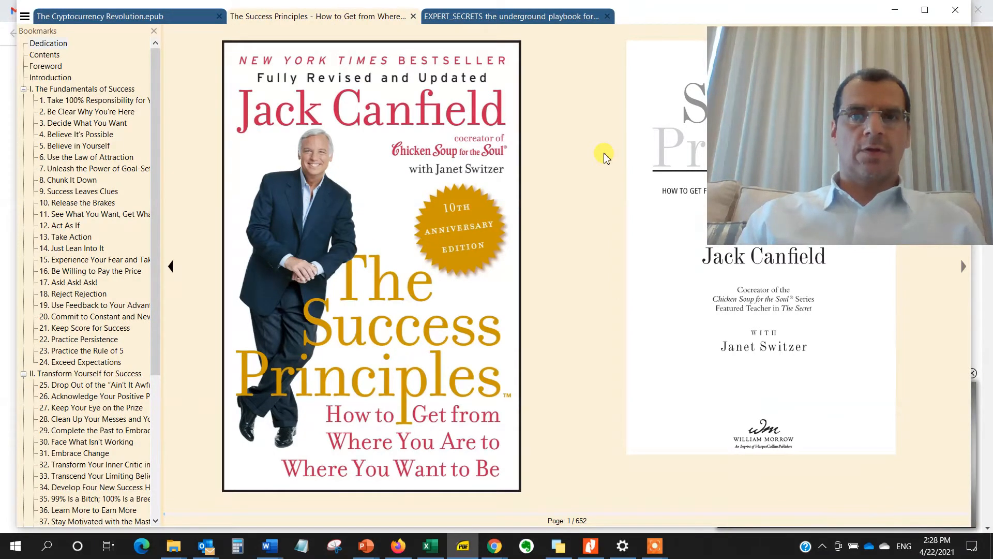
Open The Truth About SEO in a new tab and jump to its Introduction bookmark.
left_click(735, 16)
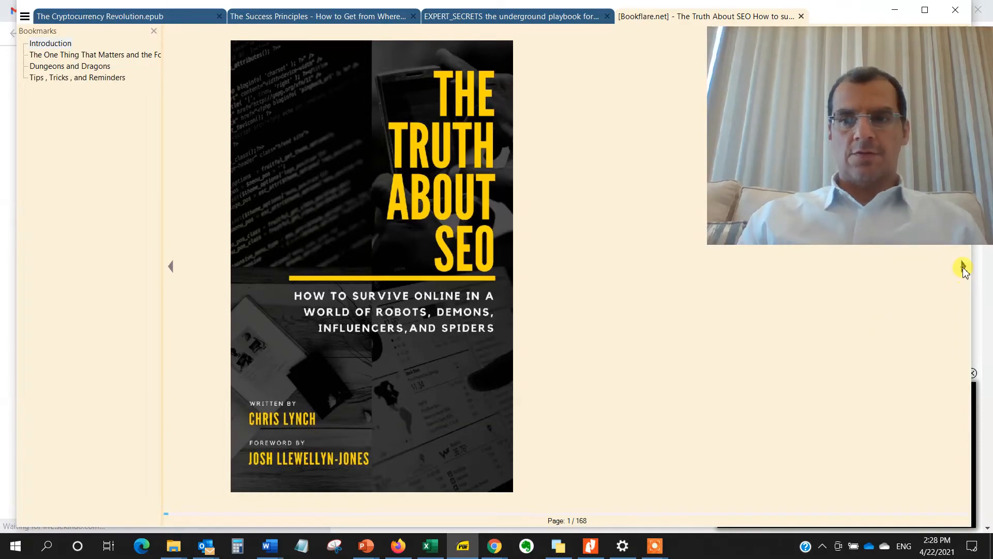
left_click(963, 265)
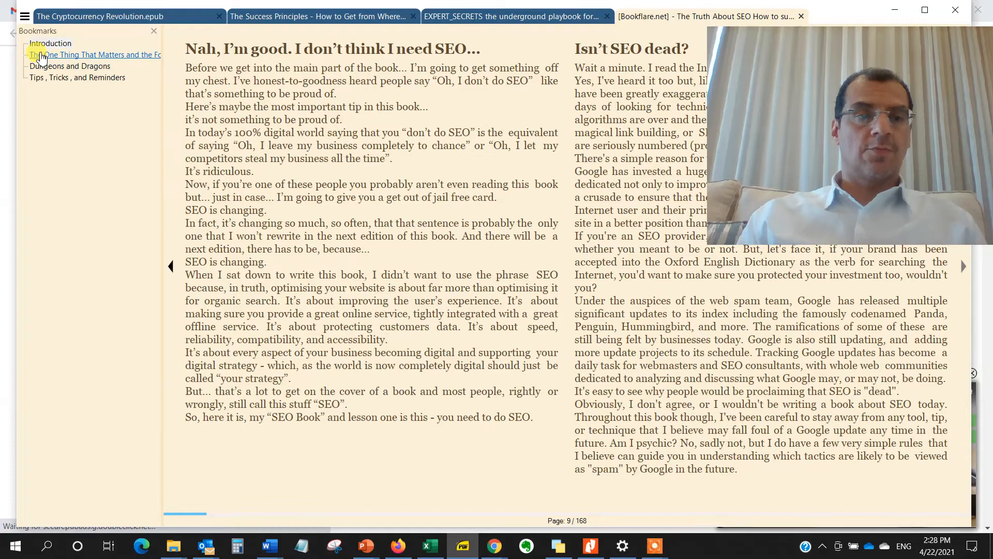
Read the SEO book's page 9 introduction, then go to Chrome's download-prev page.
left_click(25, 16)
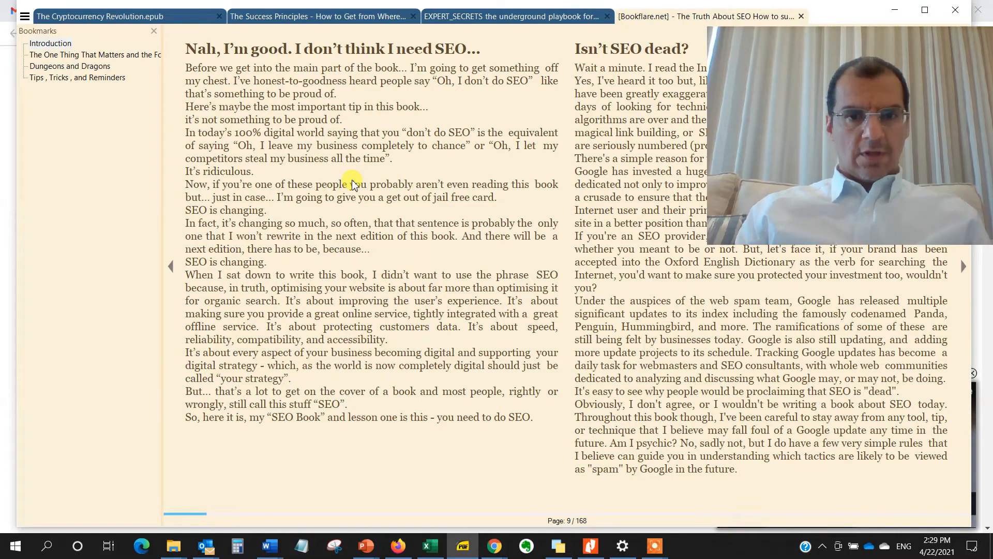
mouse_move(453, 250)
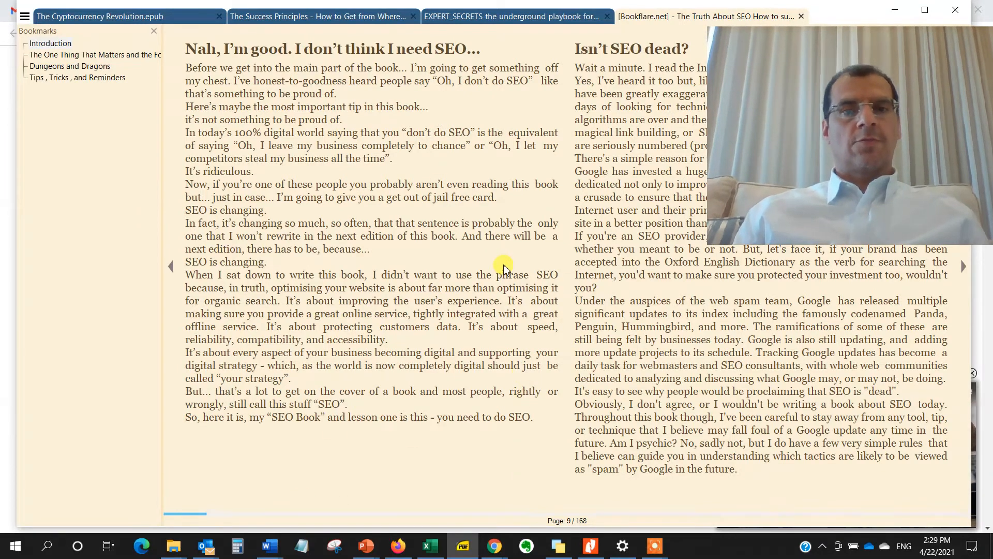
double_click(436, 223)
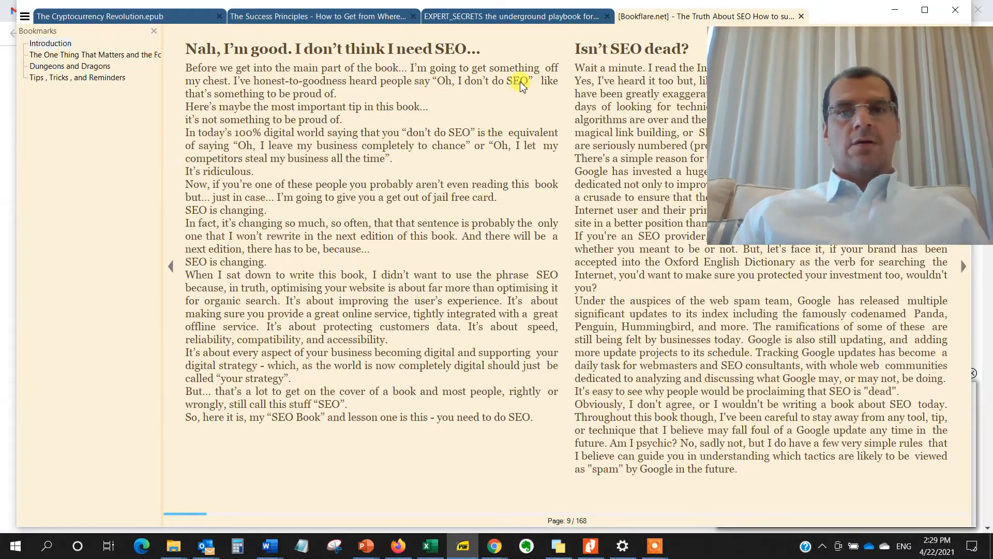
mouse_move(474, 489)
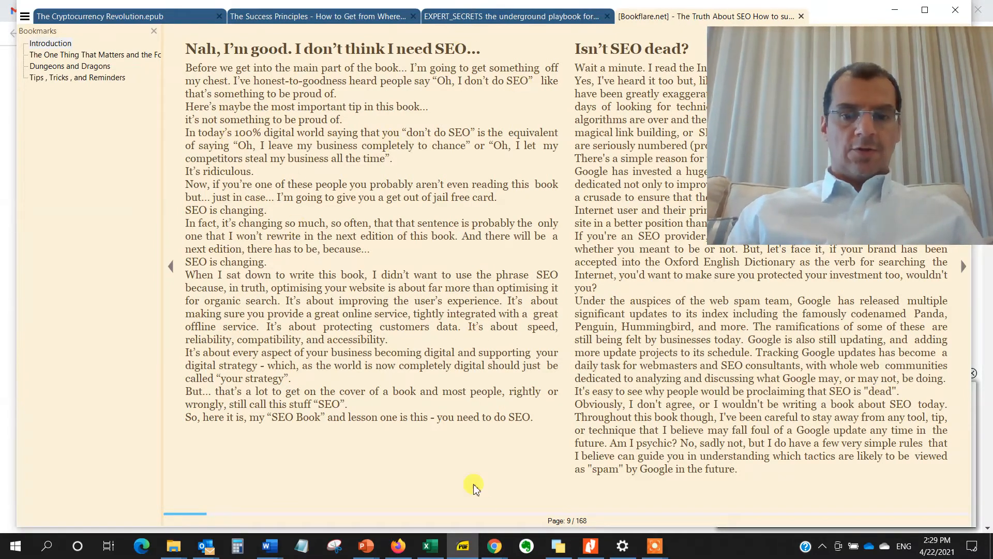
mouse_move(491, 546)
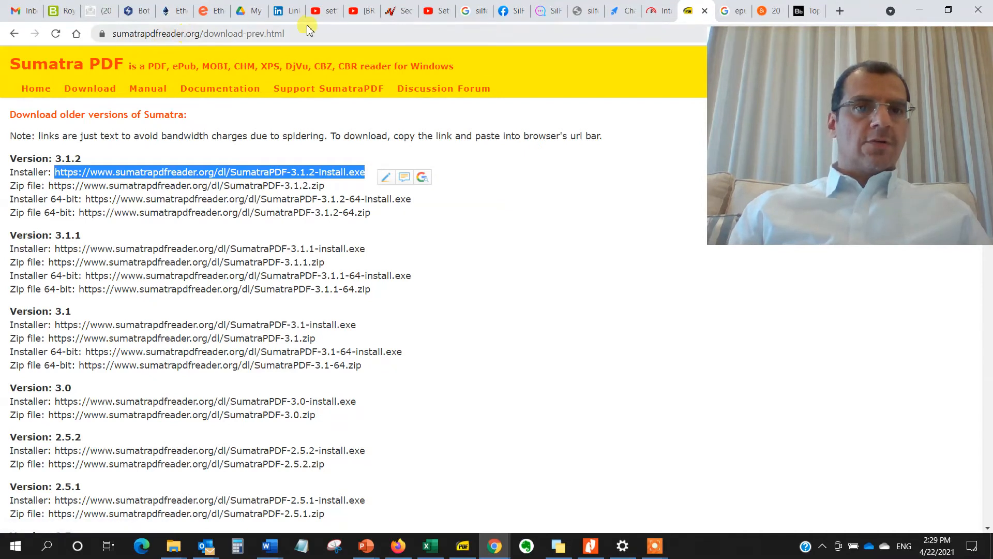
Select the page address, then go back from older versions to the main download page.
left_click(241, 34)
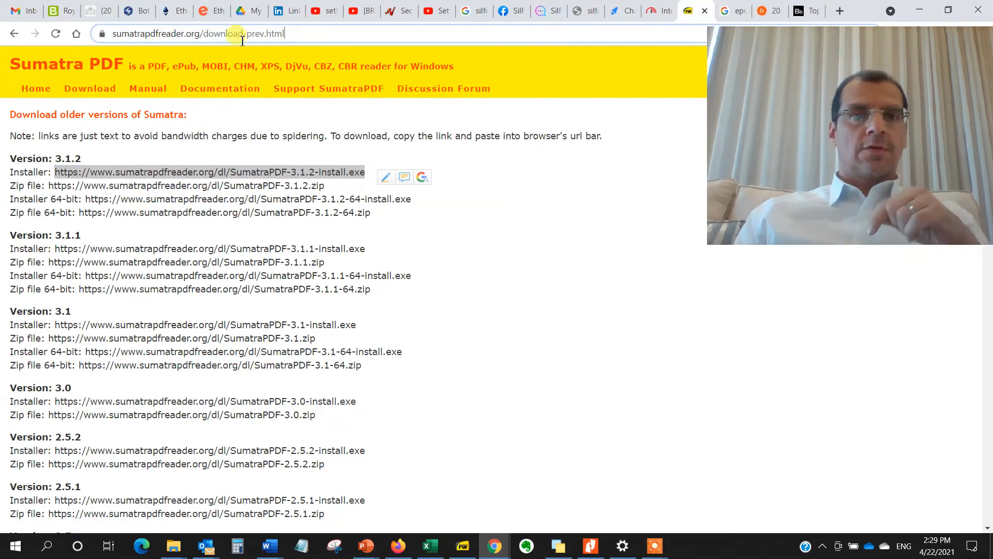
left_click(197, 34)
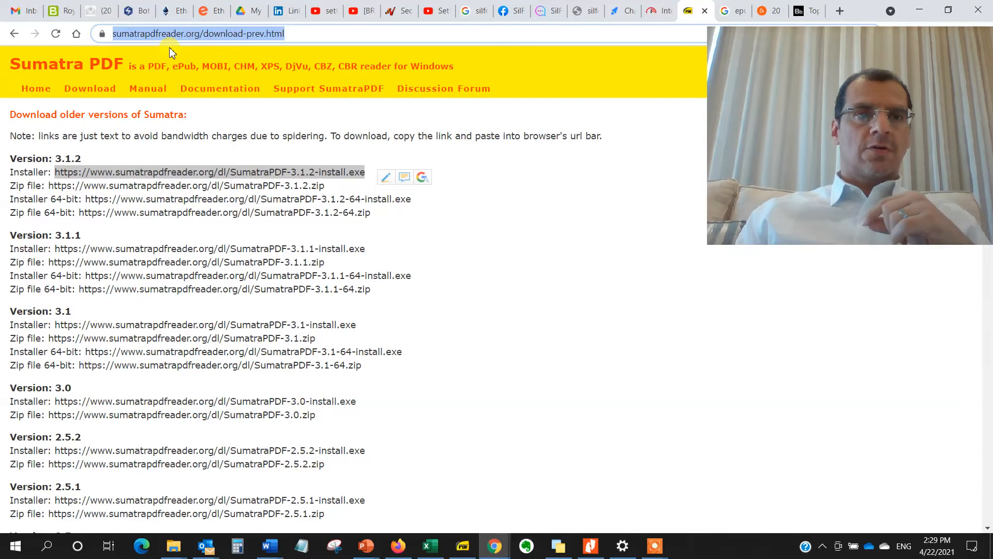
mouse_move(356, 263)
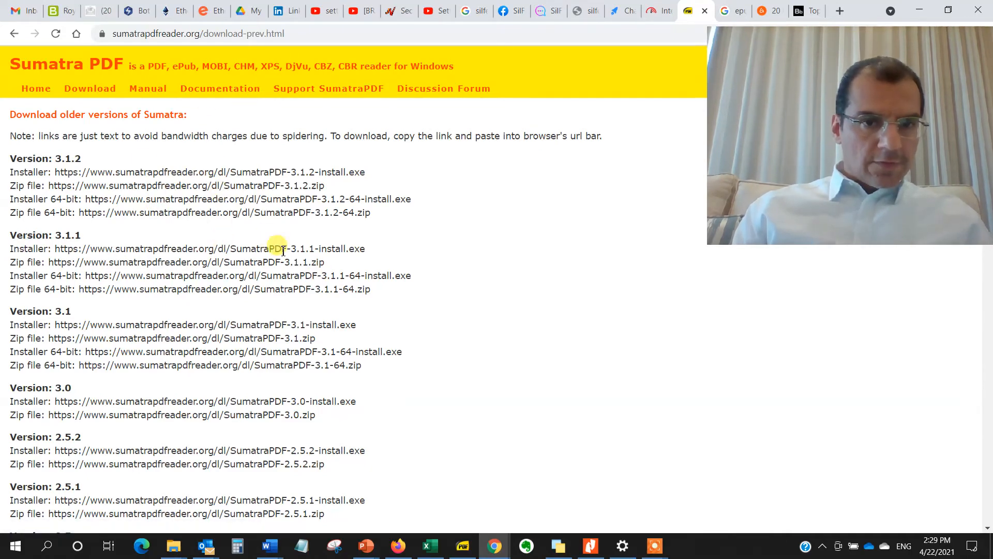
left_click(271, 248)
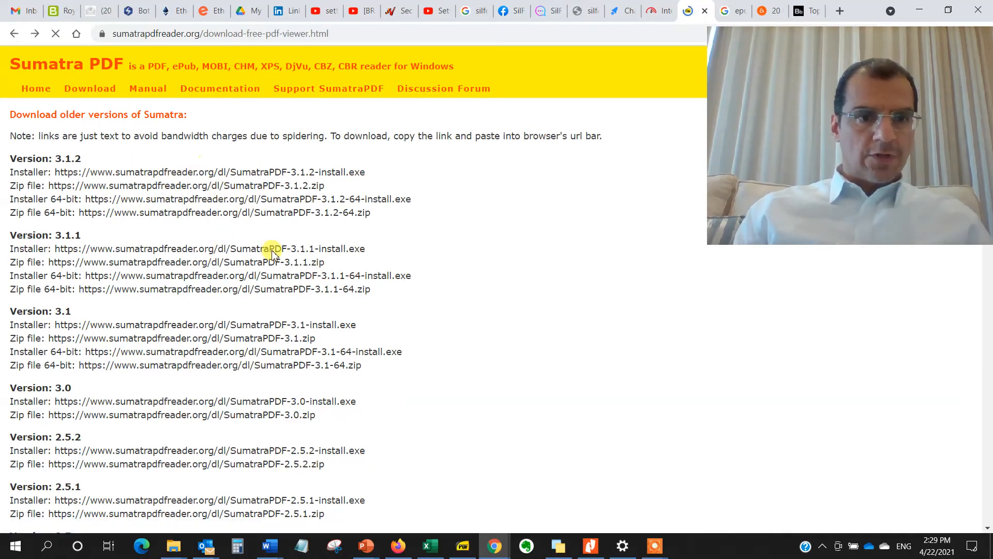
Follow the 'version 3.1.2' link under System requirements on the Download page.
left_click(90, 88)
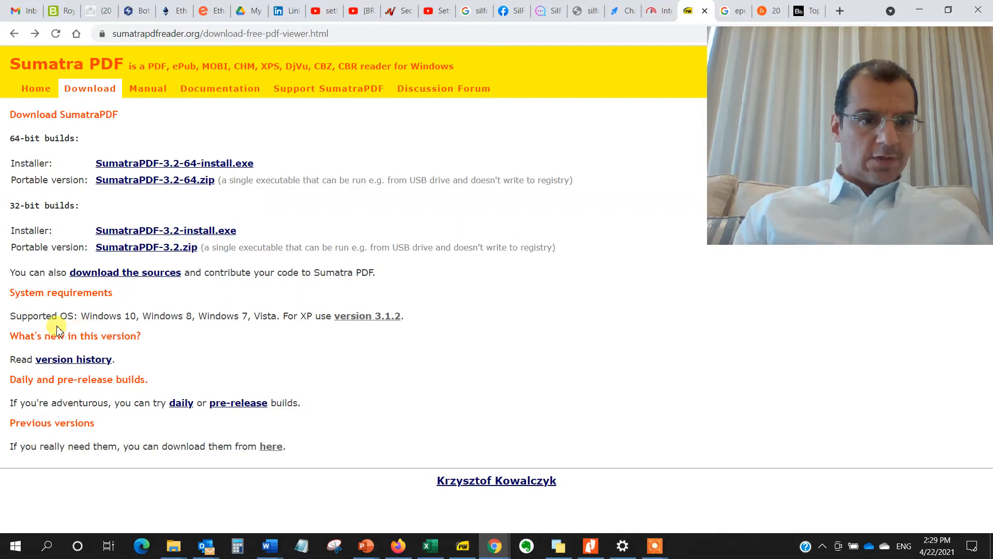
mouse_move(169, 328)
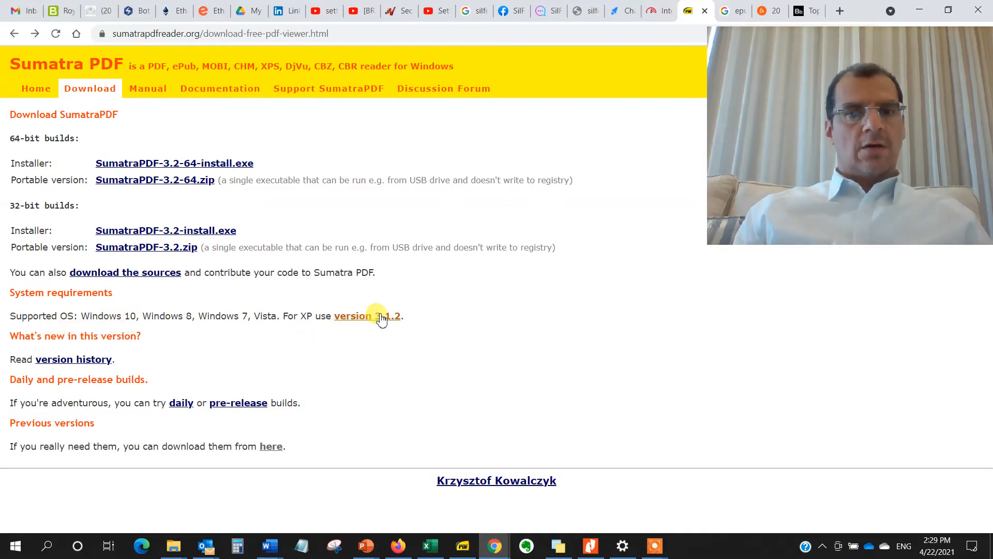
mouse_move(380, 320)
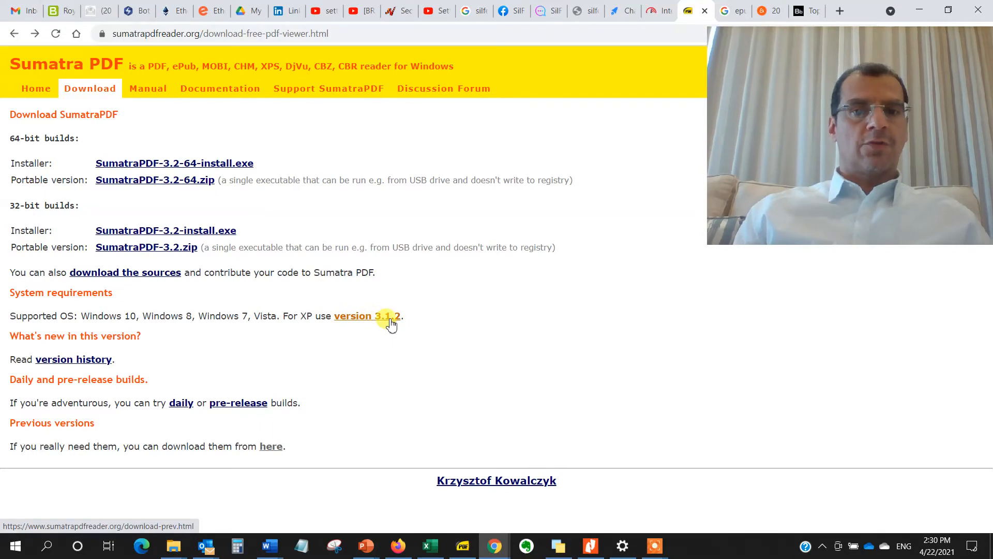
left_click(352, 316)
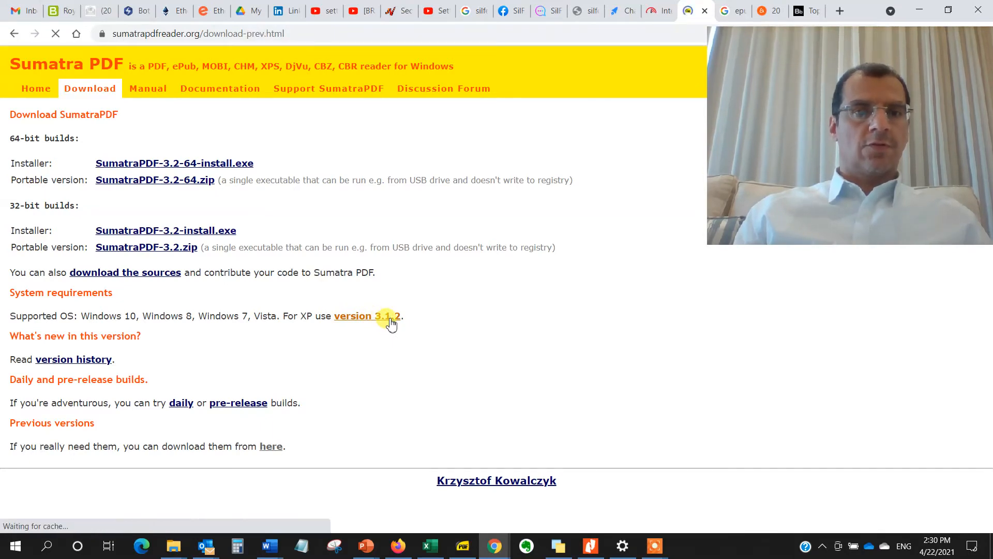
Review the older-versions list of installer and zip links from 3.1.2 down to 2.5.1.
left_click(368, 316)
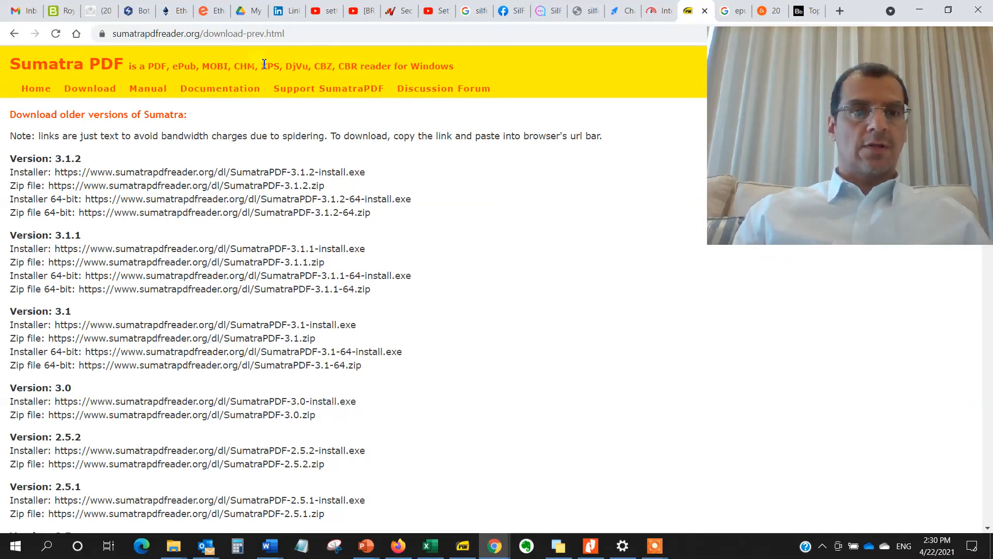
mouse_move(429, 229)
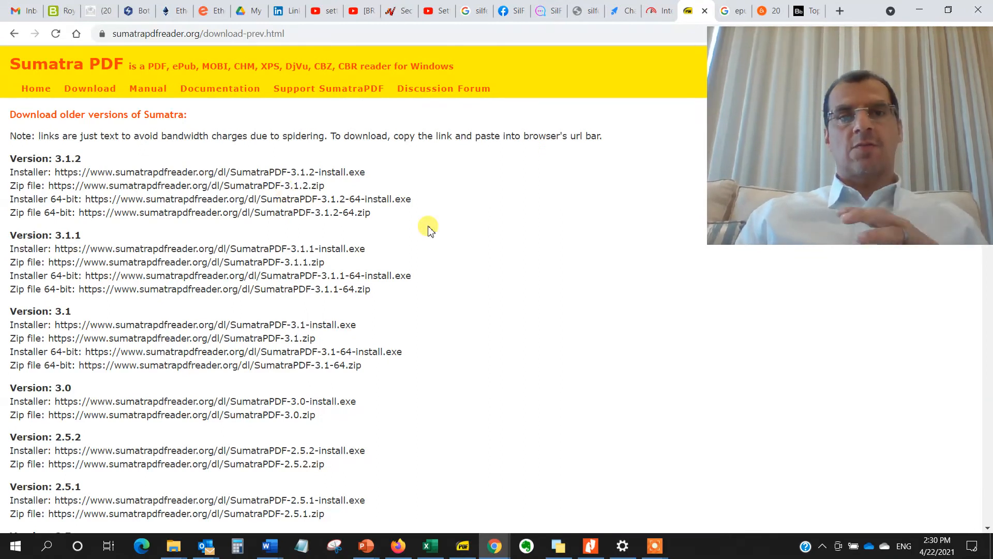
mouse_move(287, 208)
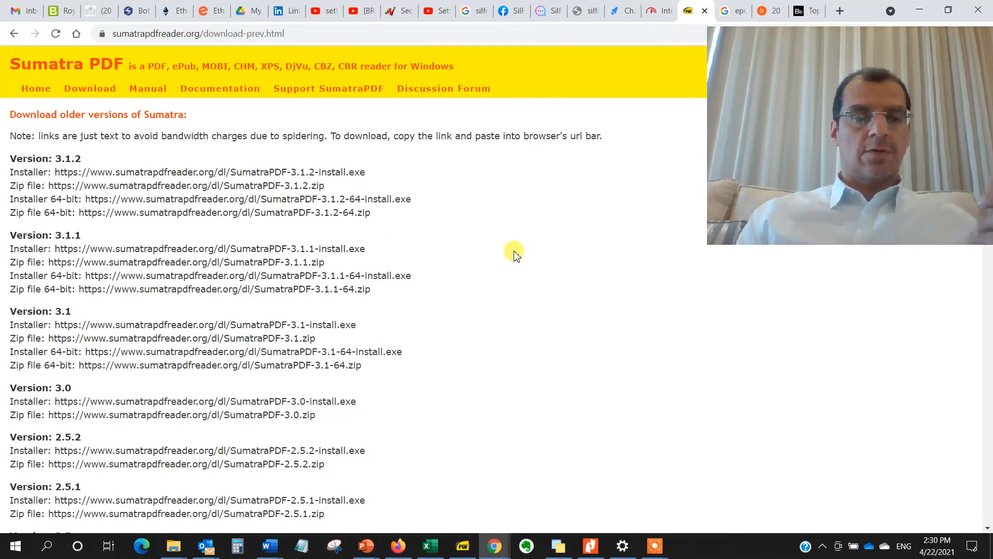
mouse_move(560, 320)
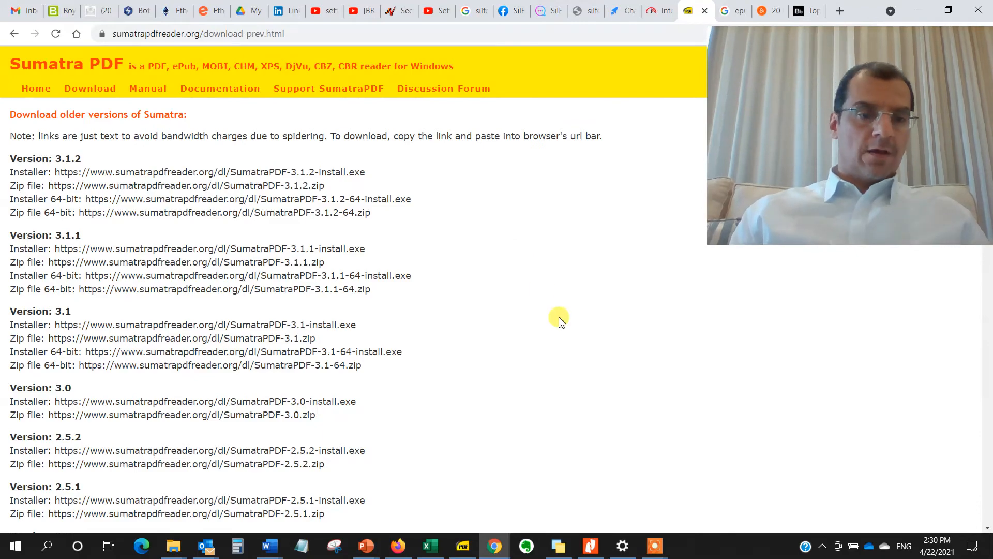
mouse_move(606, 429)
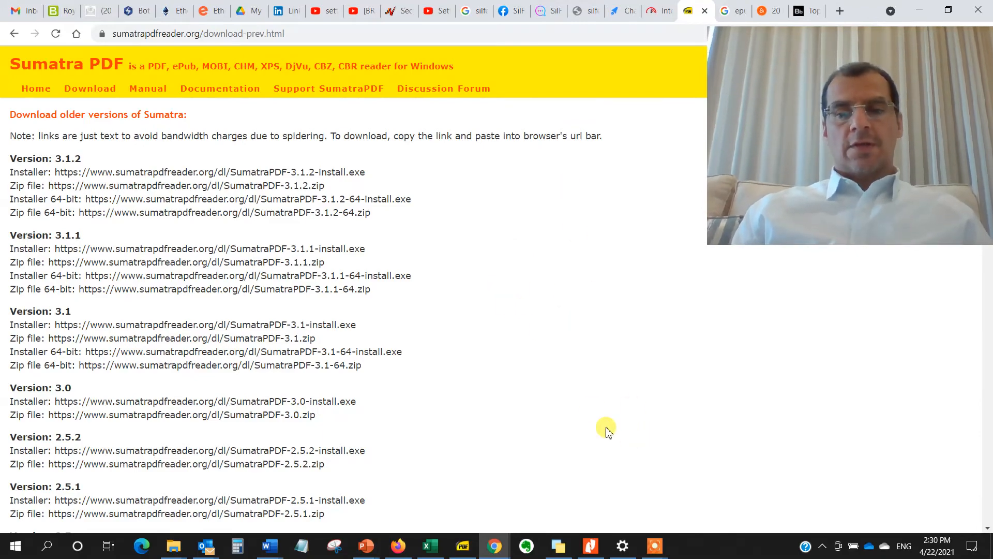
left_click(655, 546)
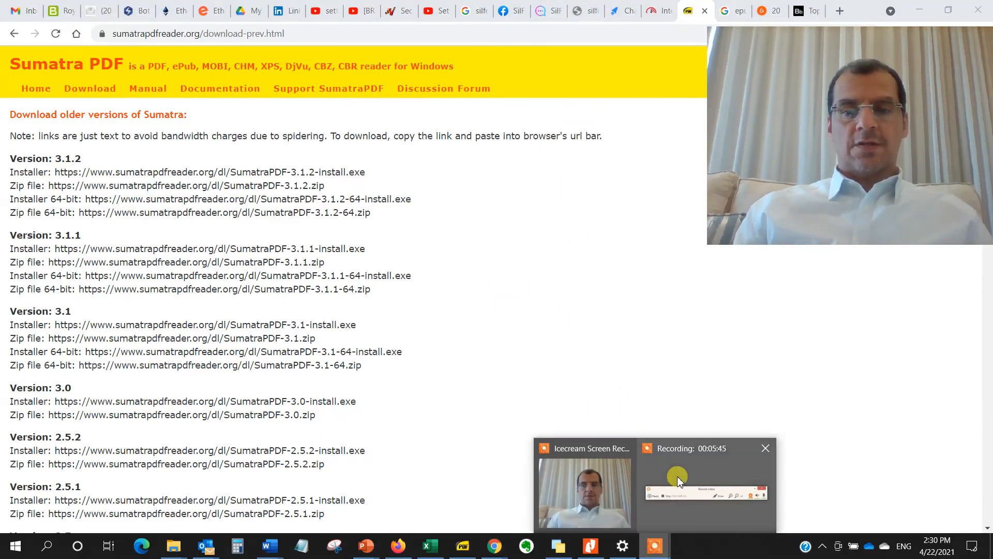